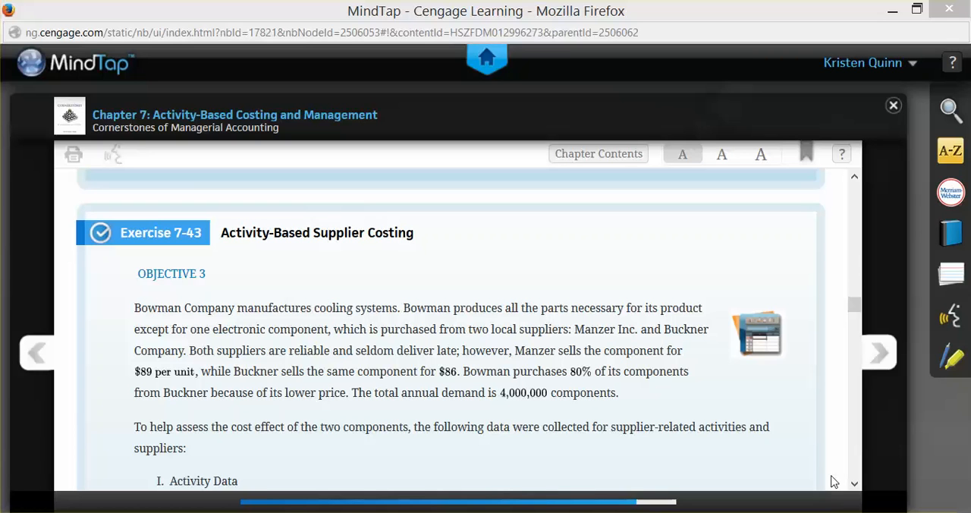
pyautogui.moveTo(853, 482)
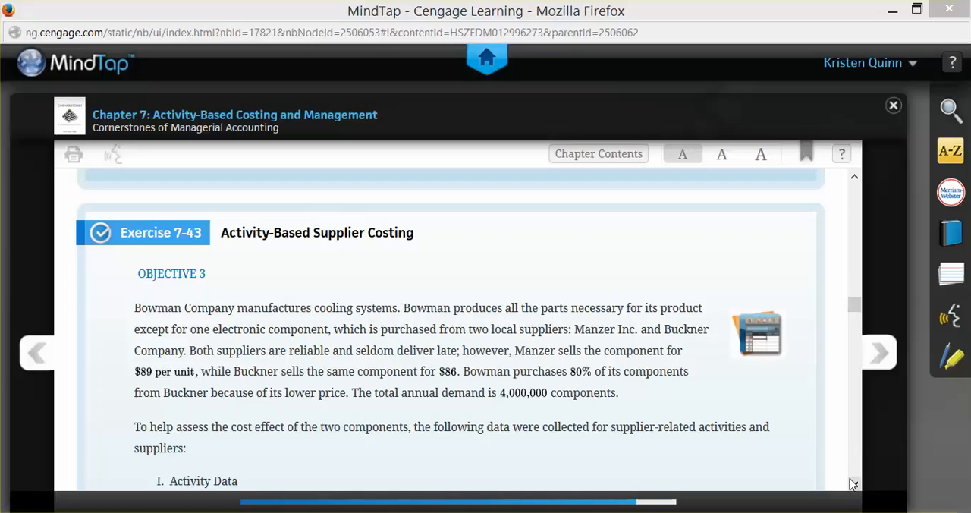
pyautogui.scroll(-3)
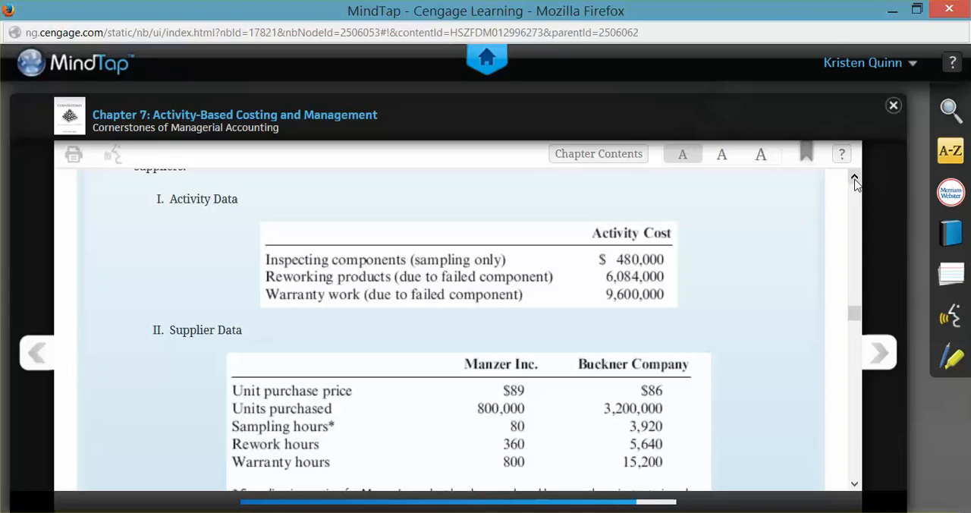
pyautogui.moveTo(827, 200)
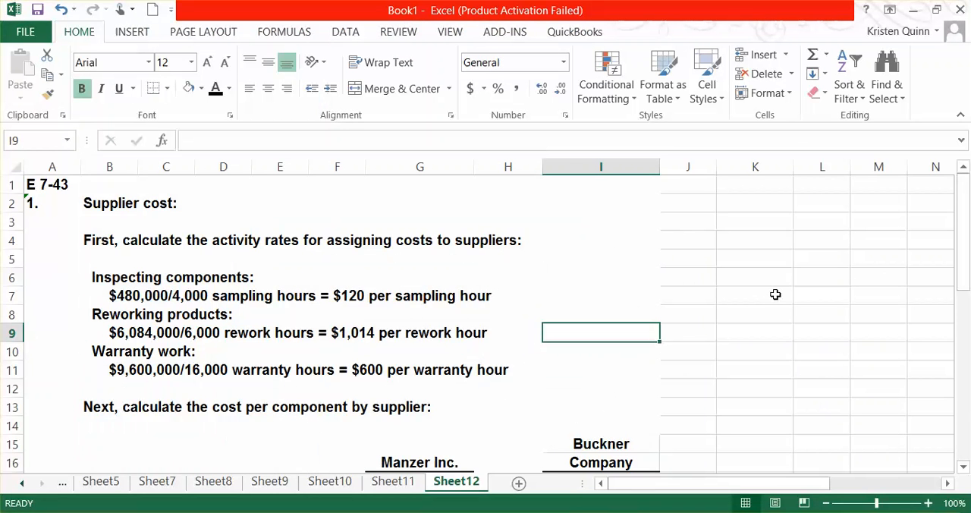
pyautogui.moveTo(799, 296)
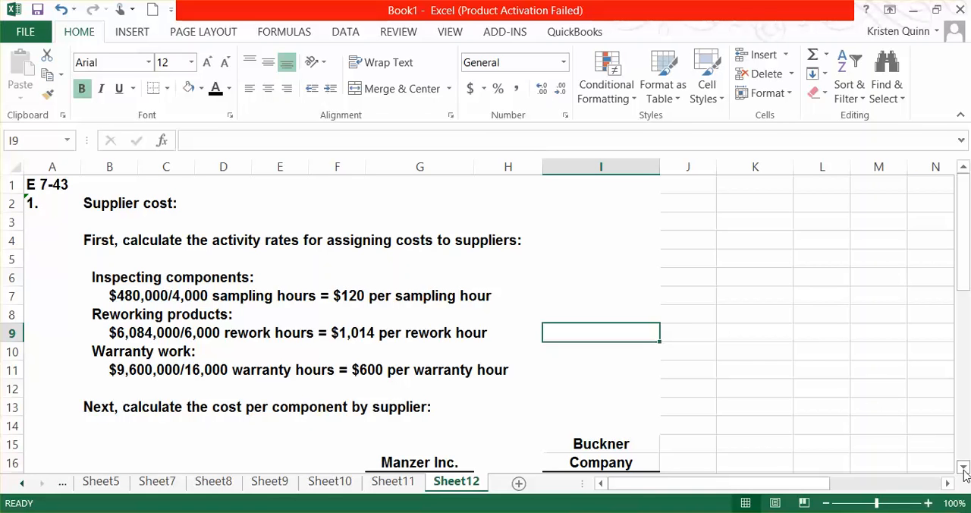
pyautogui.scroll(-3)
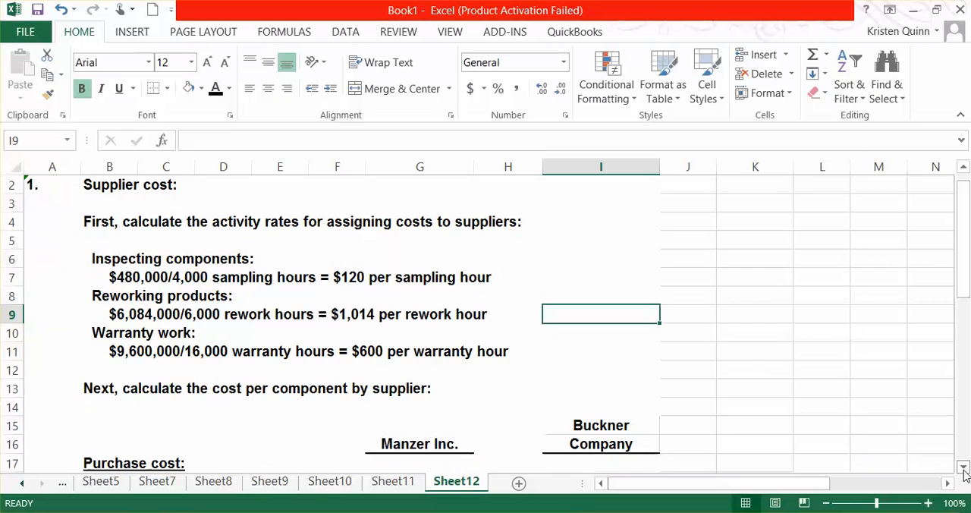
pyautogui.scroll(-3)
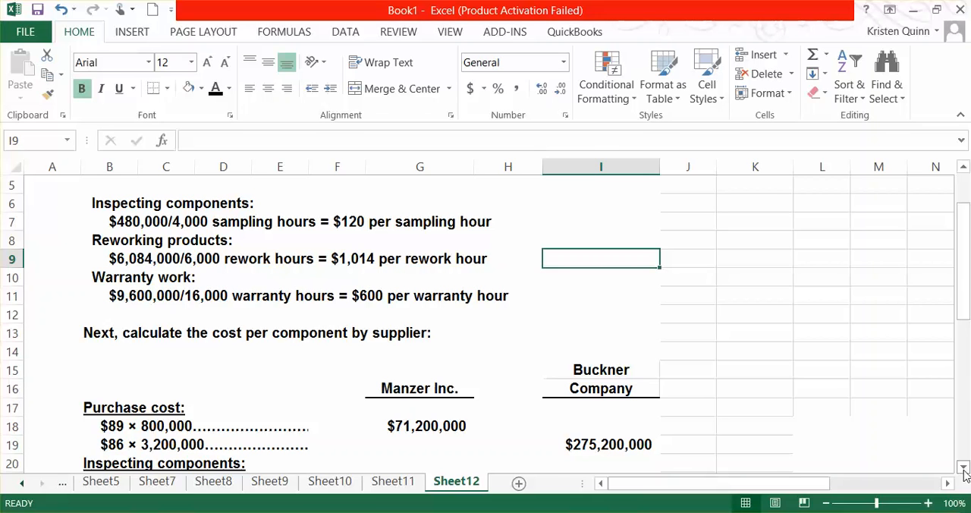
pyautogui.scroll(-3)
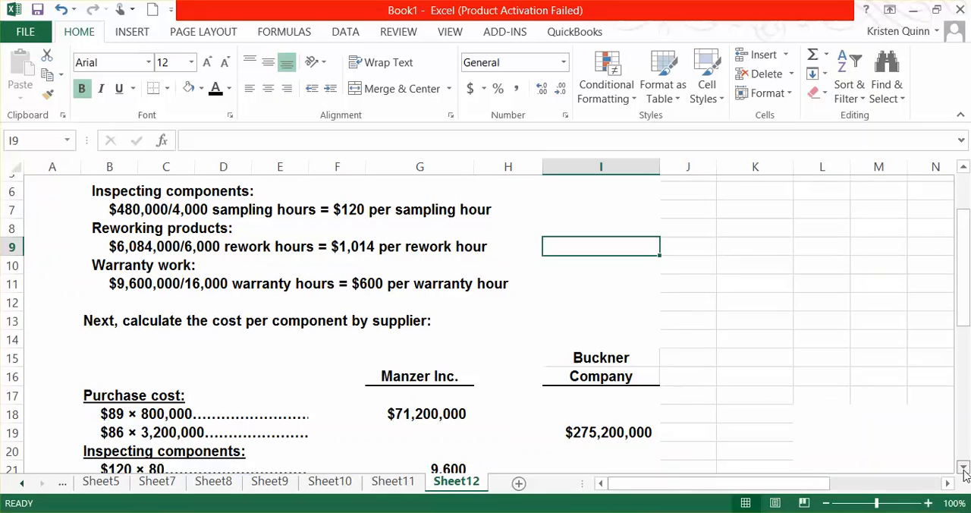
pyautogui.scroll(-3)
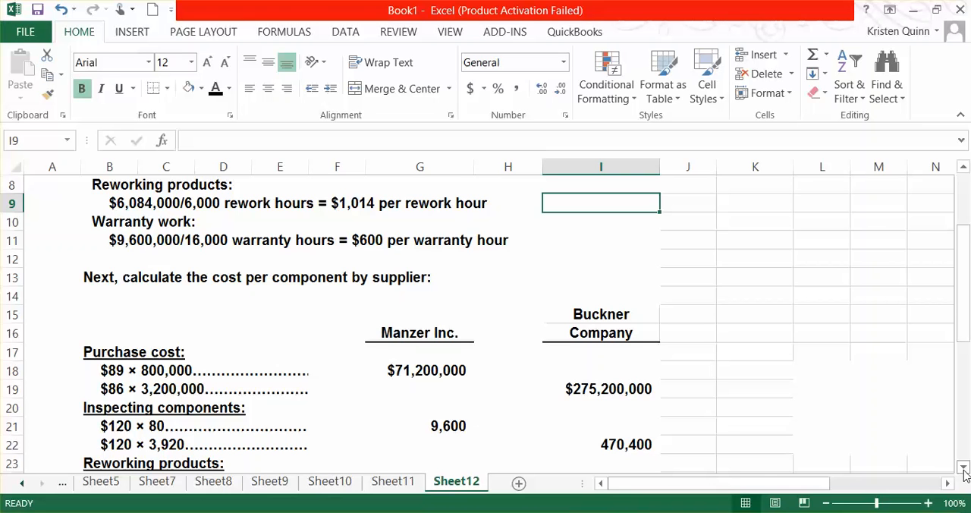
pyautogui.scroll(-3)
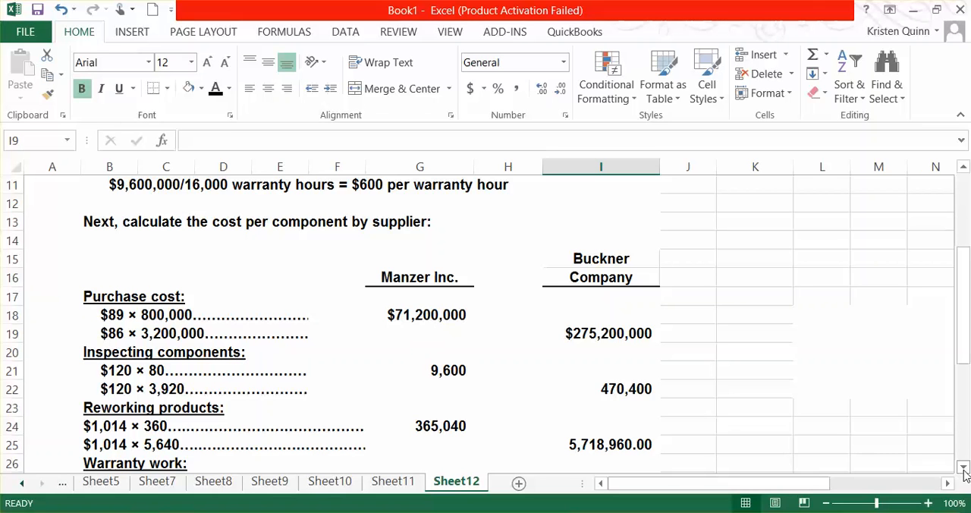
pyautogui.scroll(-3)
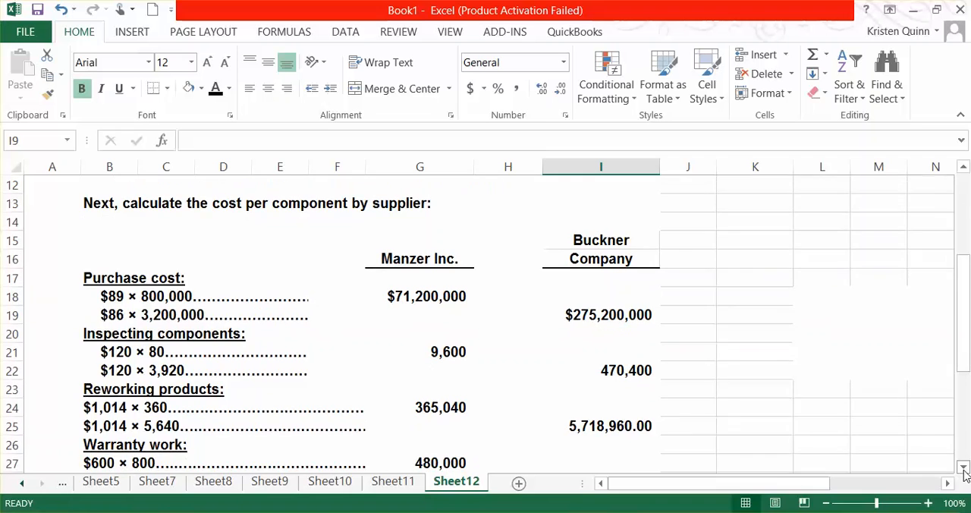
pyautogui.scroll(-3)
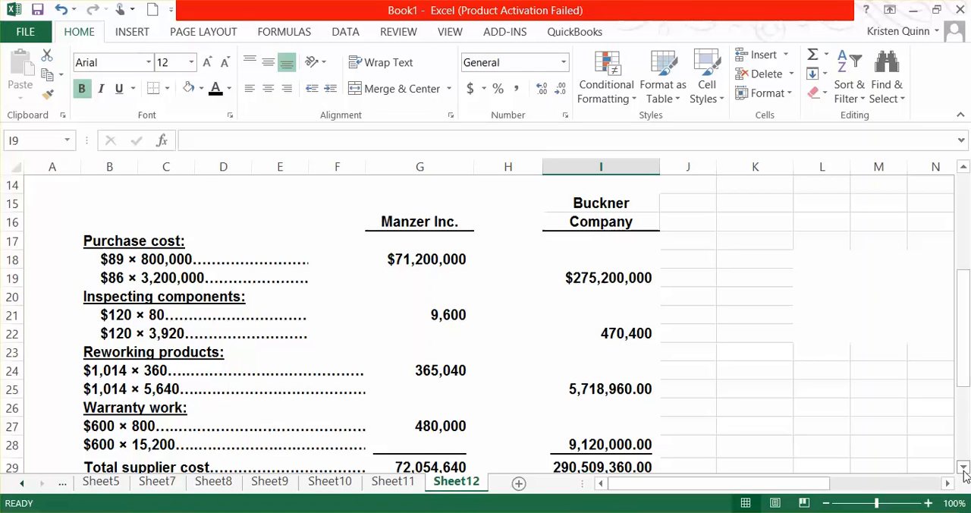
pyautogui.scroll(-3)
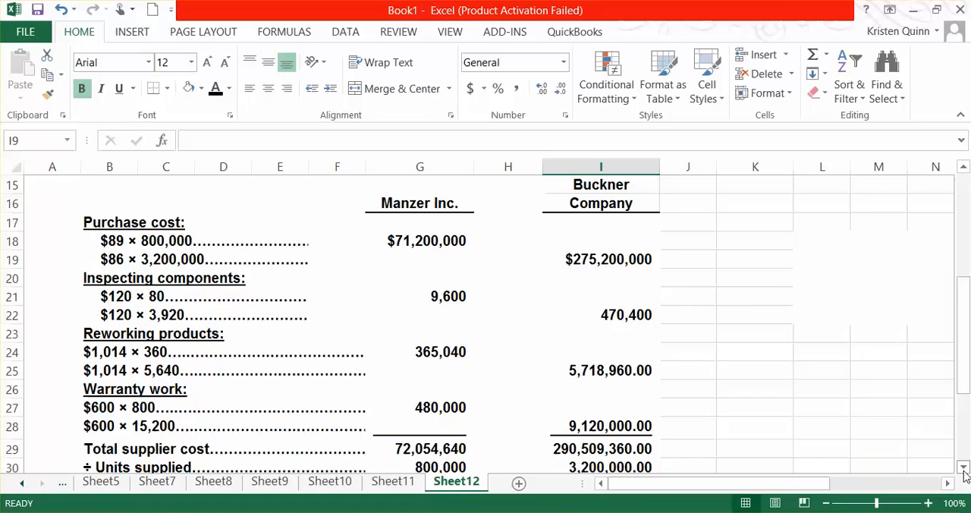
pyautogui.scroll(-3)
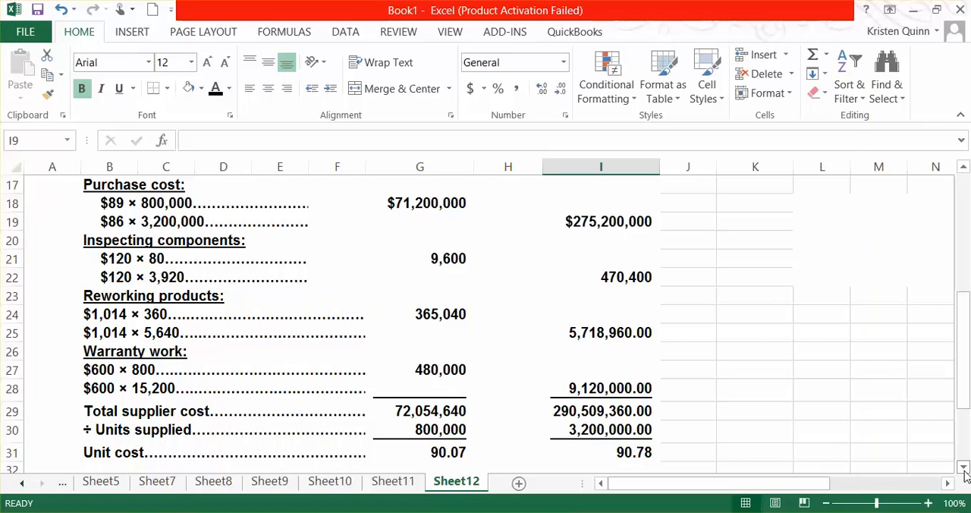
pyautogui.moveTo(964, 407)
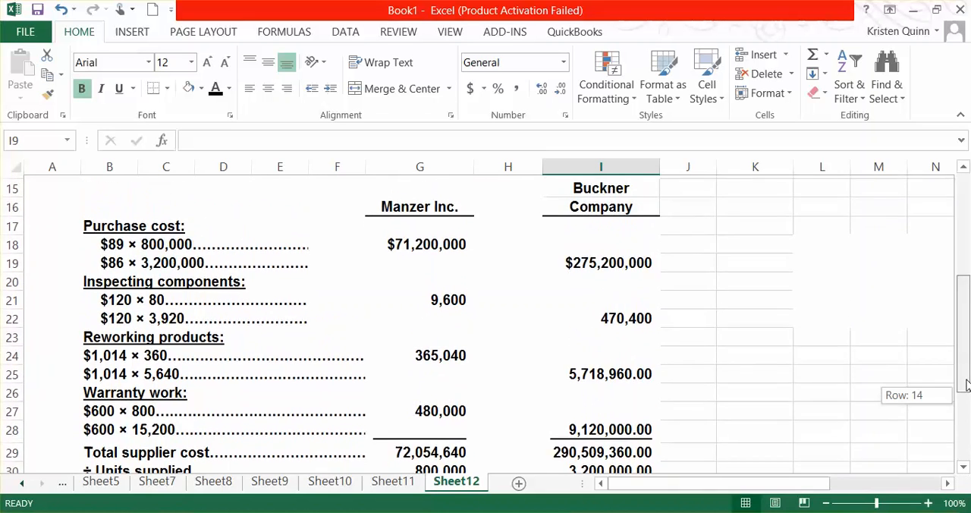
pyautogui.scroll(-3)
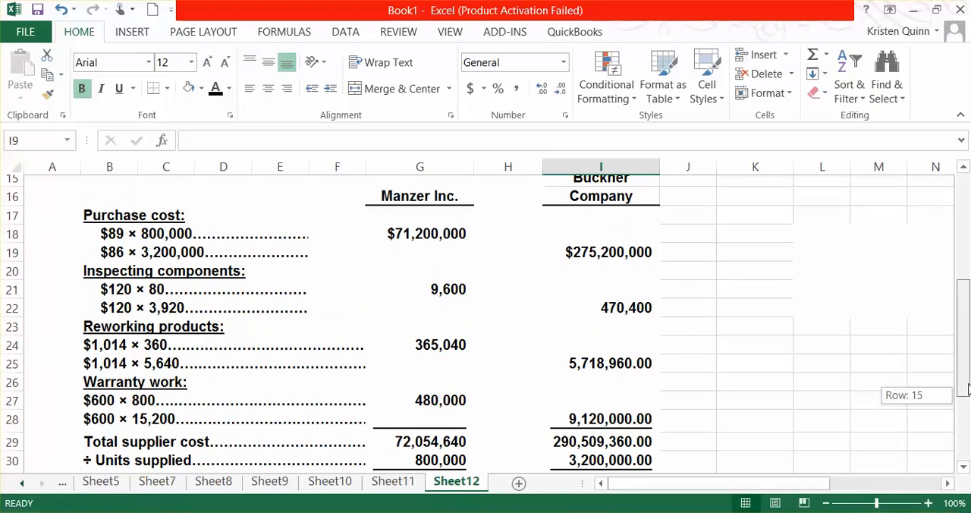
pyautogui.scroll(-3)
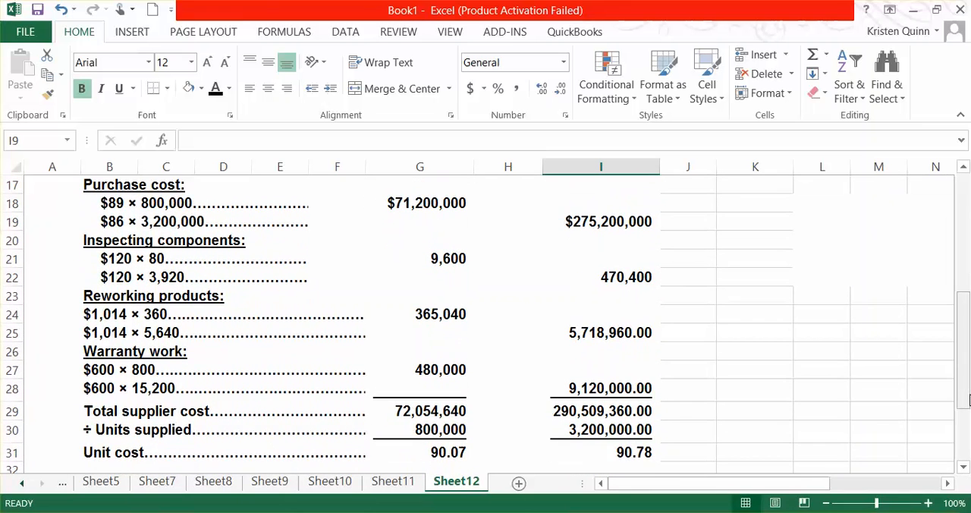